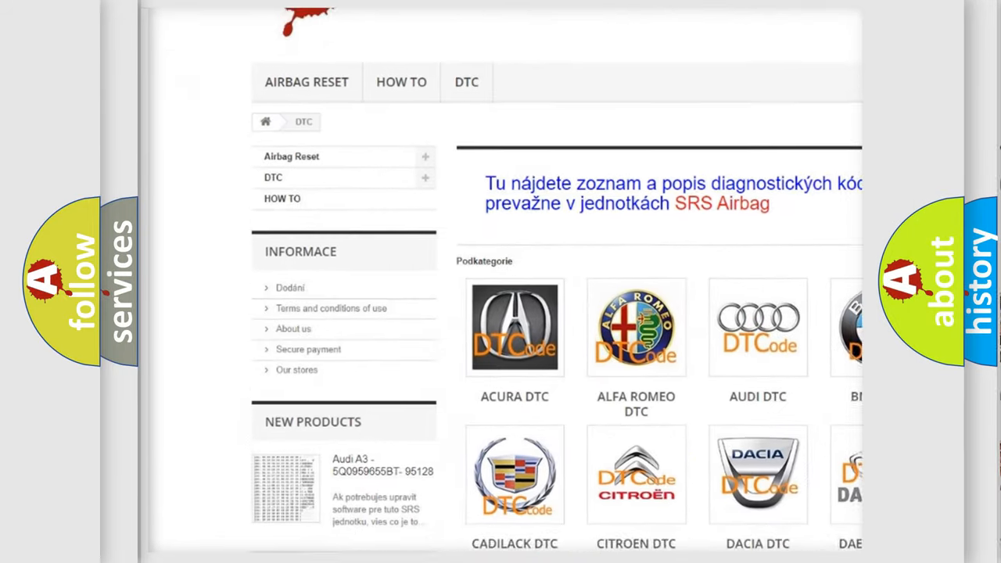
pyautogui.scroll(-3)
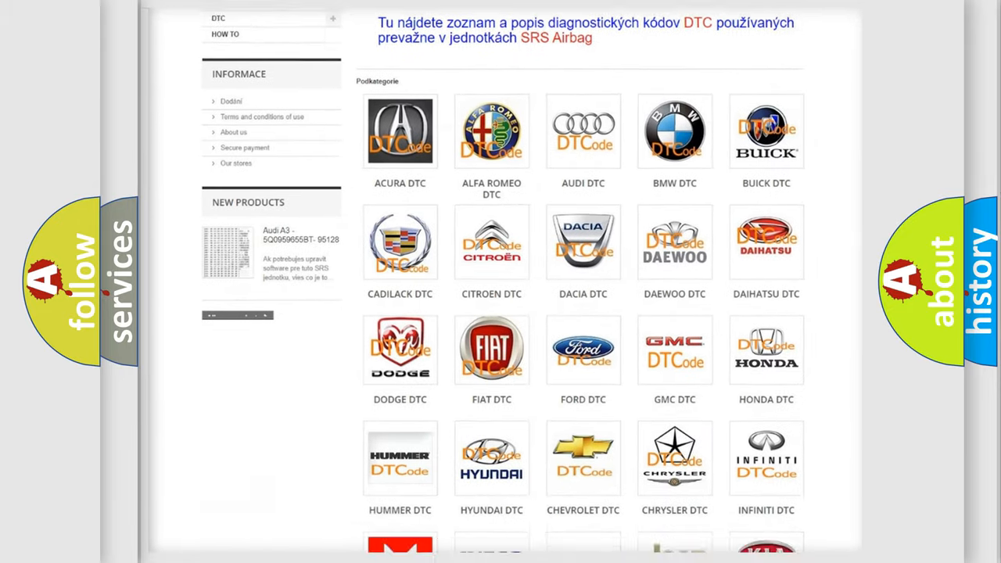
pyautogui.scroll(-3)
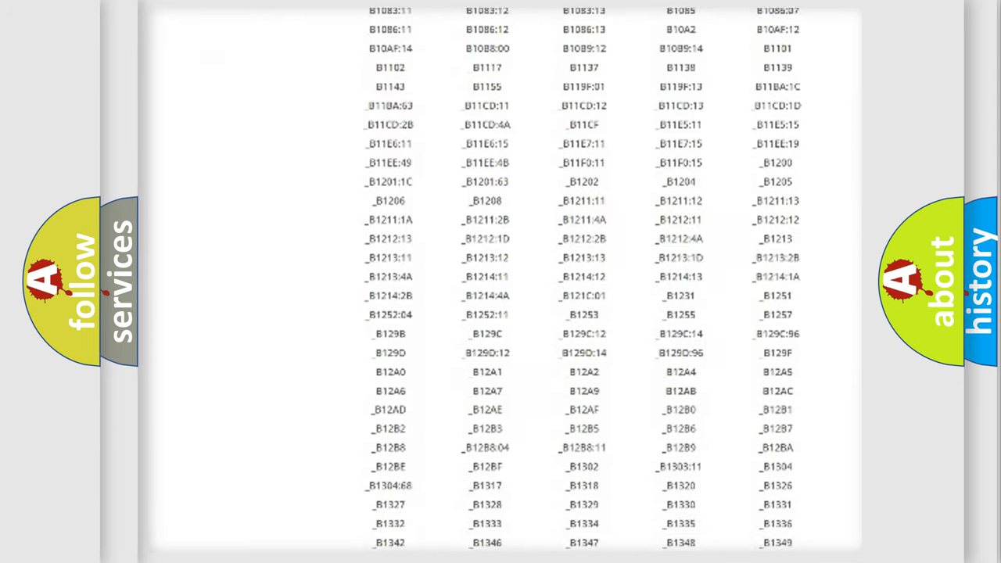
pyautogui.scroll(-3)
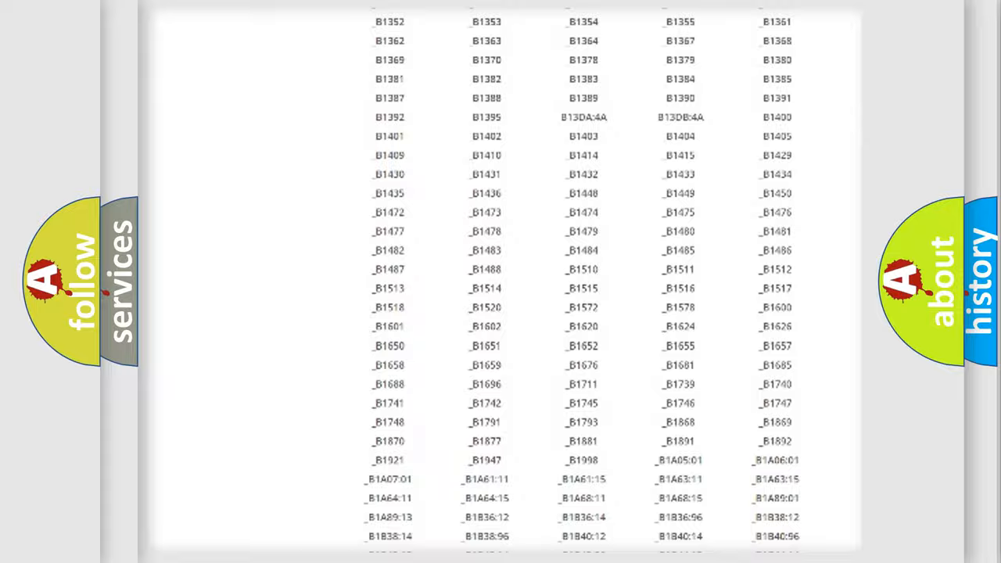